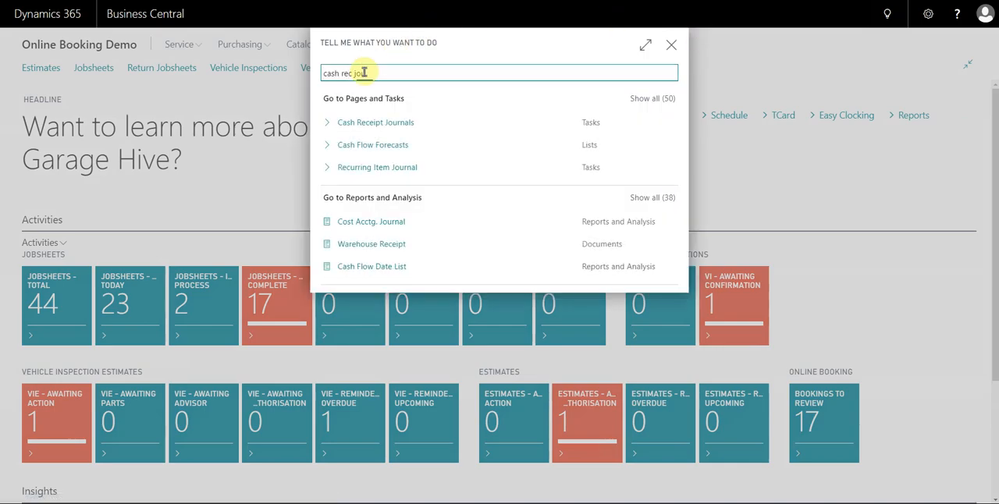
- Open Cash Receipt Journals with the CASHRCPT template, landing on the DEFAULT batch
{"action": "left_click", "coordinate": [374, 121]}
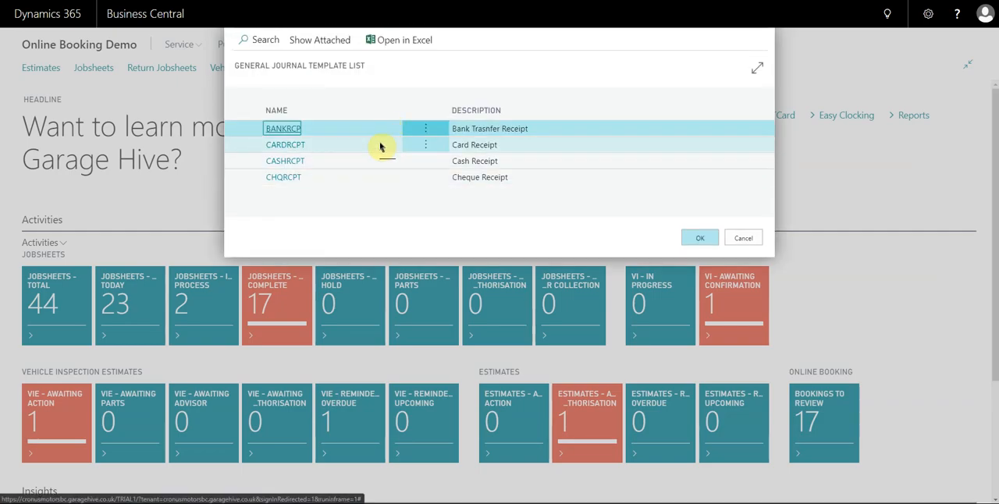
{"action": "mouse_move", "coordinate": [490, 161]}
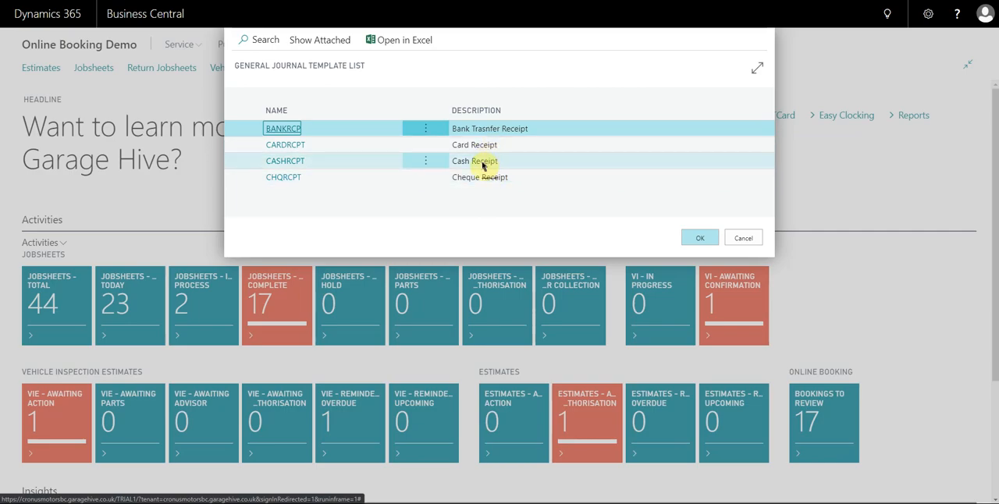
{"action": "left_click", "coordinate": [475, 160]}
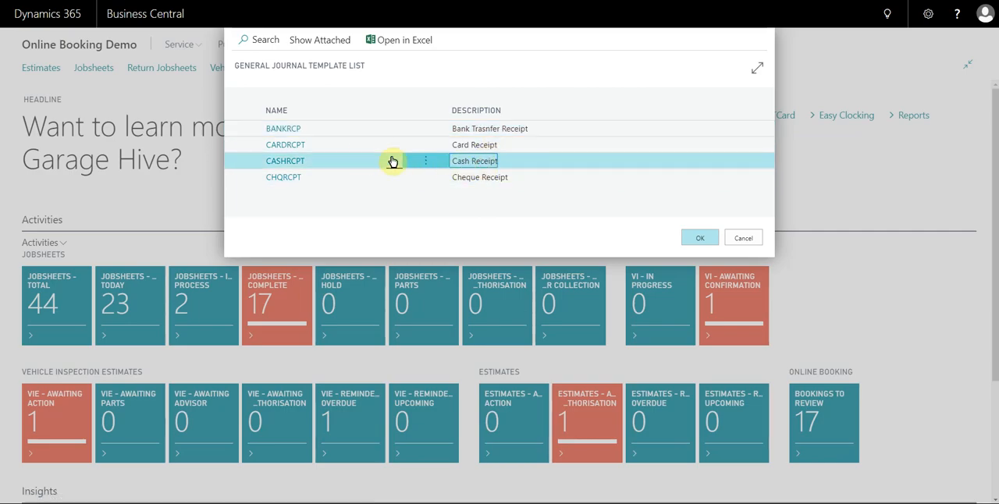
{"action": "left_click", "coordinate": [700, 237]}
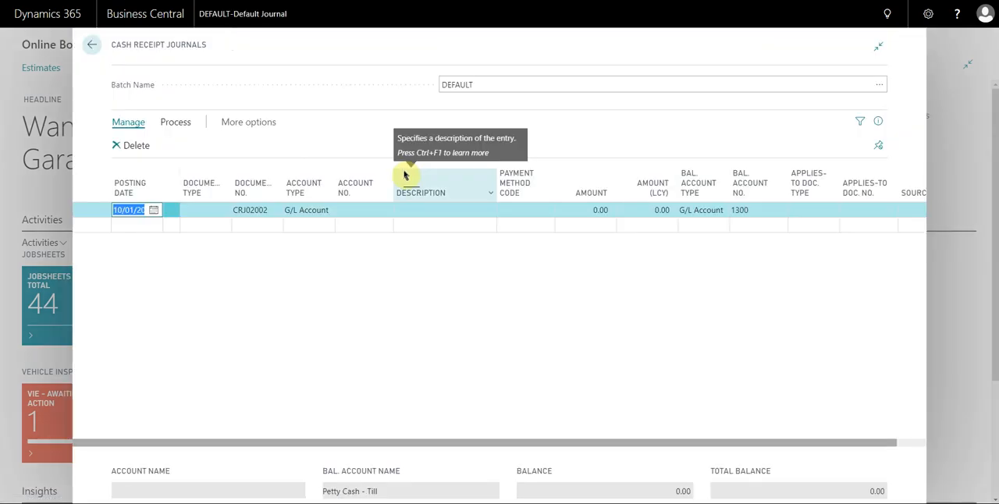
{"action": "mouse_move", "coordinate": [320, 219]}
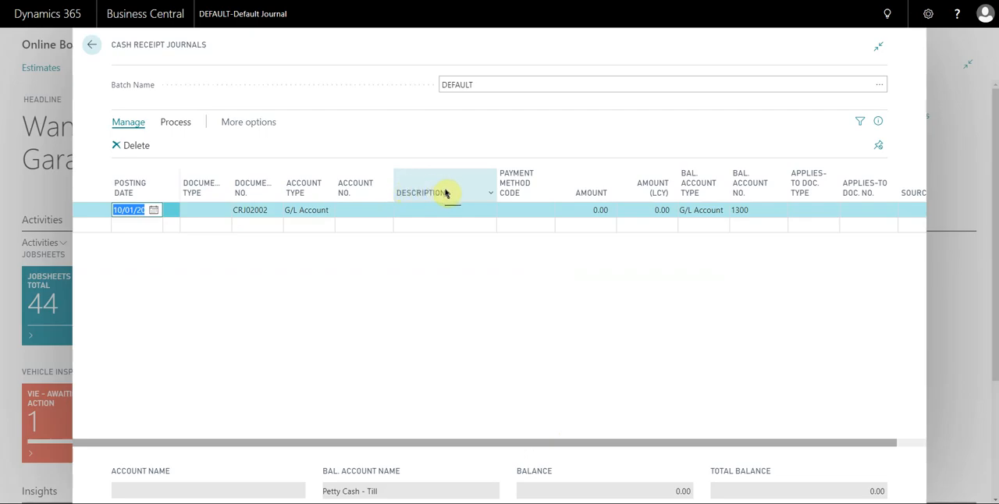
- Hide the Amount (LCY) column using its column header menu
{"action": "left_click", "coordinate": [671, 191]}
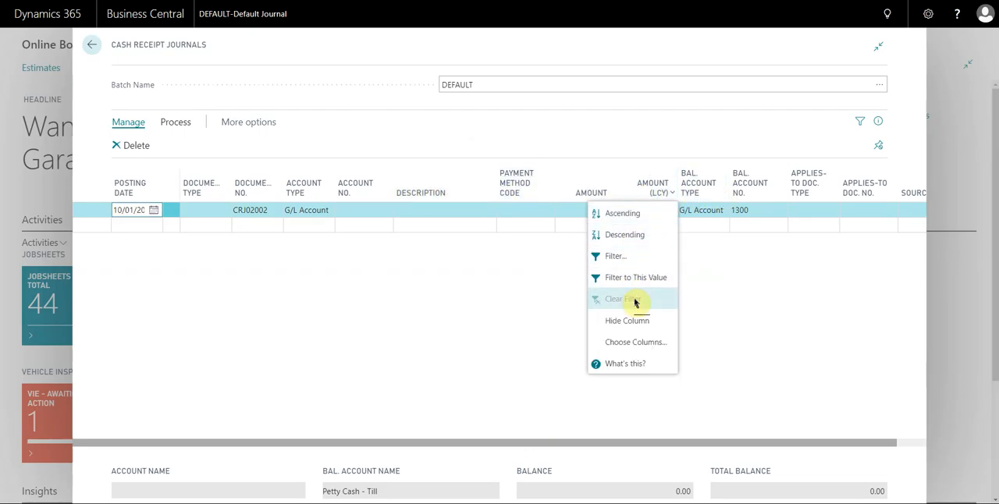
{"action": "left_click", "coordinate": [621, 299]}
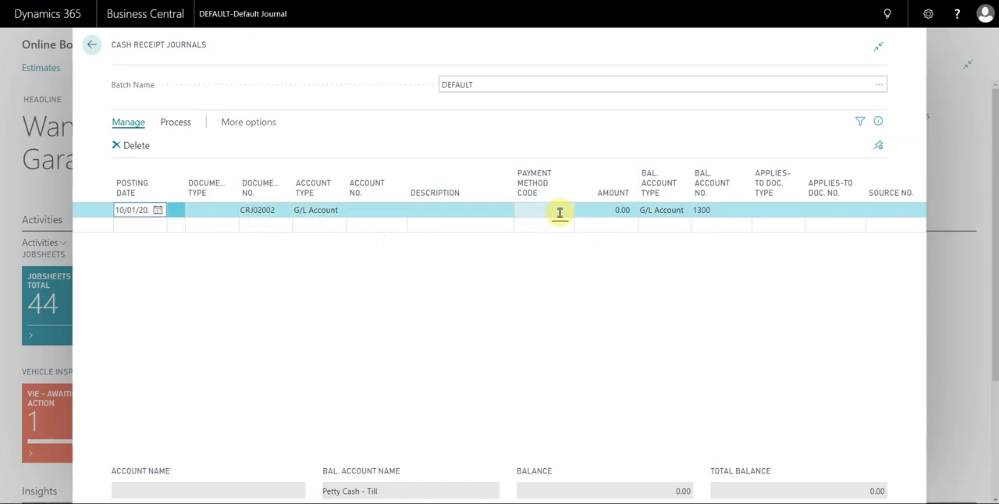
- Set posting date 09/01/2020, document type Payment and account type Customer
{"action": "left_click", "coordinate": [158, 209]}
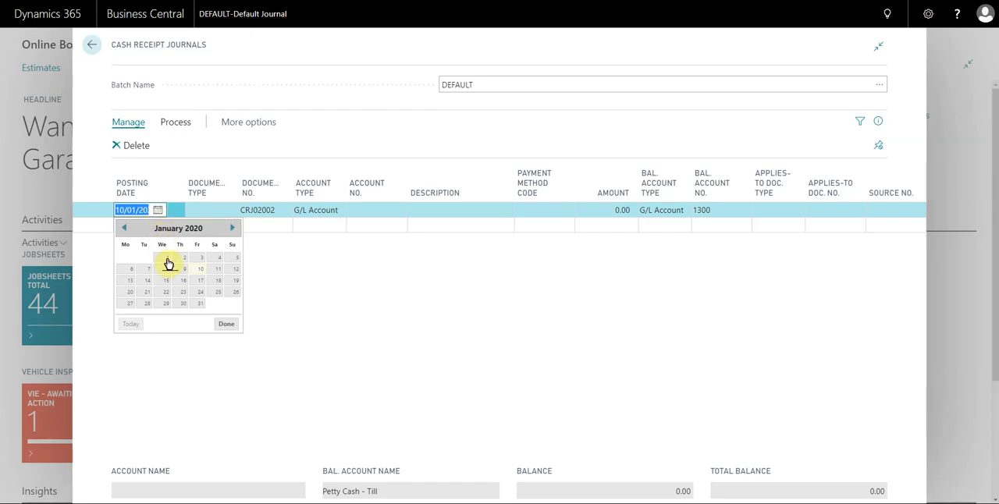
{"action": "left_click", "coordinate": [170, 262]}
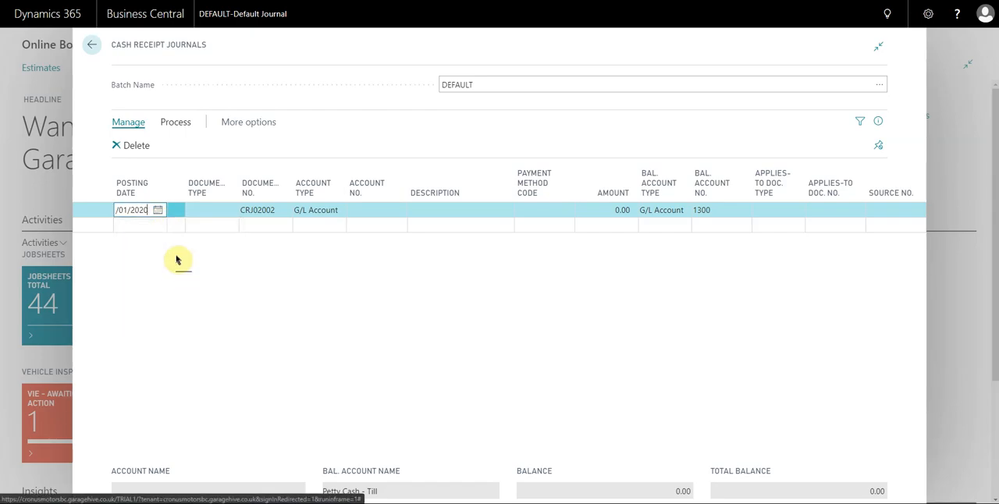
{"action": "left_click", "coordinate": [232, 210]}
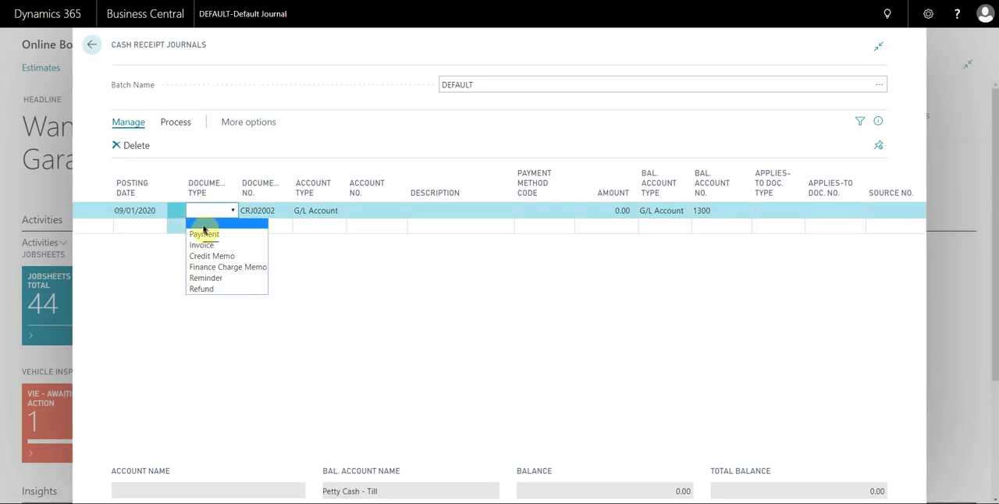
{"action": "left_click", "coordinate": [203, 233]}
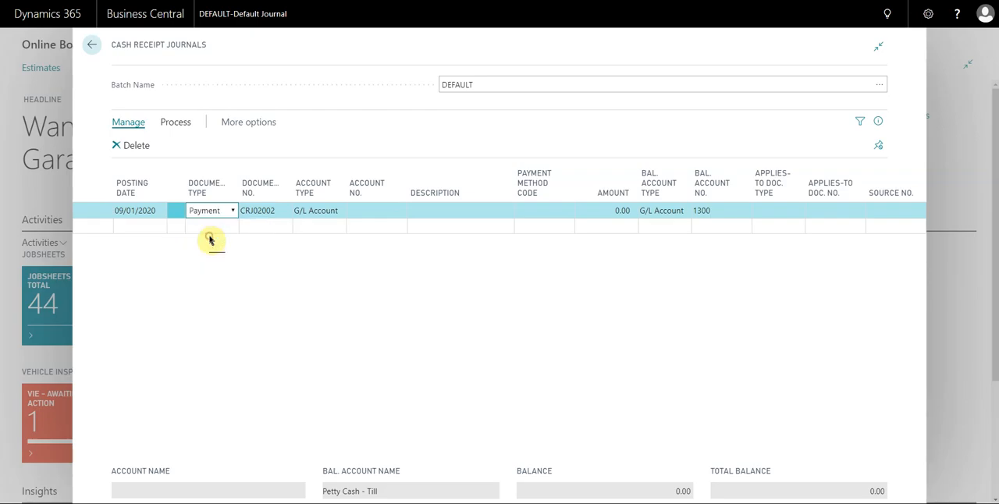
{"action": "left_click", "coordinate": [257, 210]}
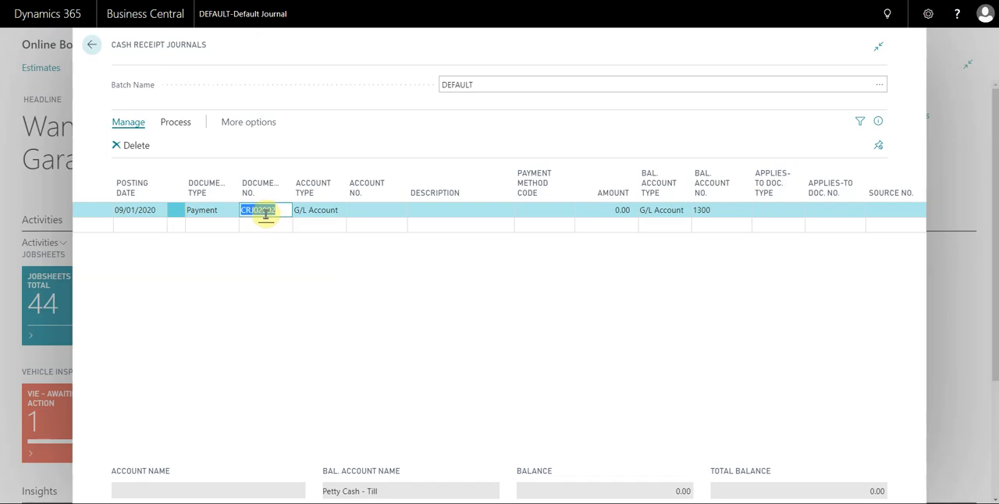
{"action": "left_click", "coordinate": [340, 210]}
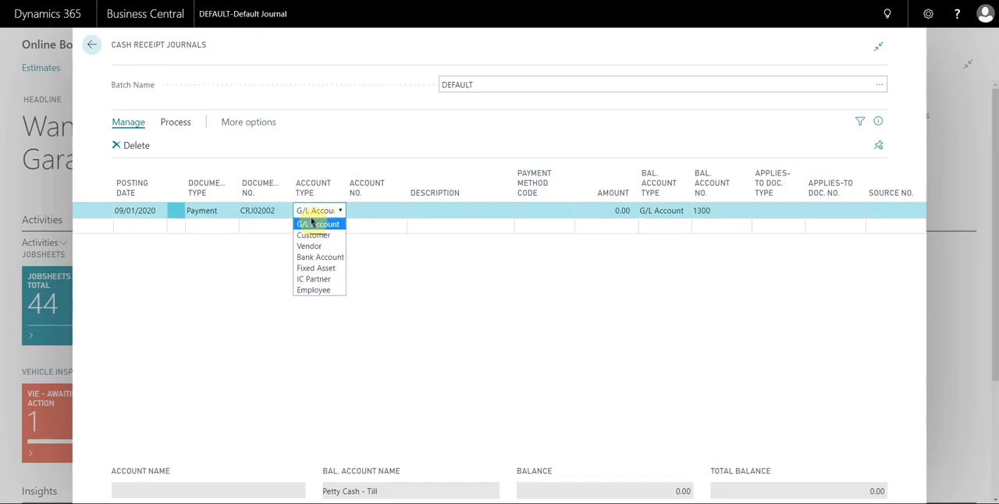
{"action": "mouse_move", "coordinate": [313, 235]}
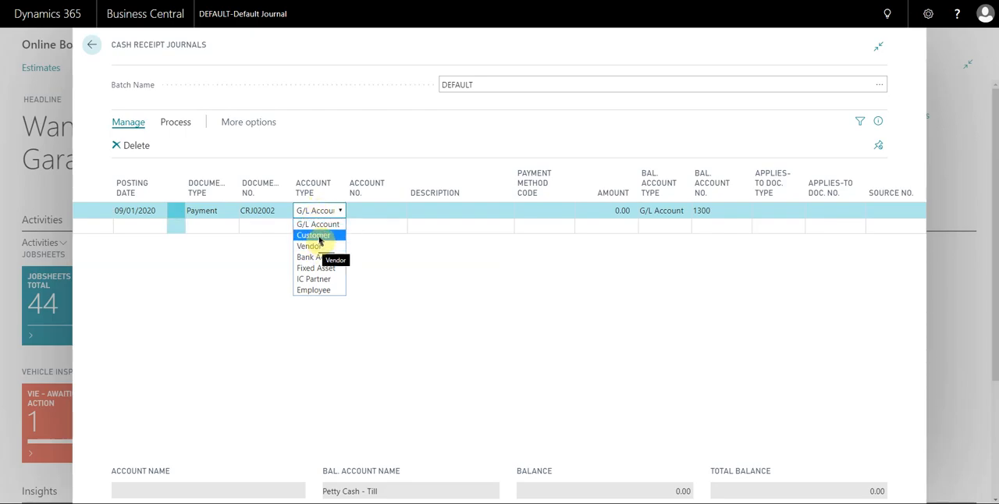
{"action": "left_click", "coordinate": [313, 235]}
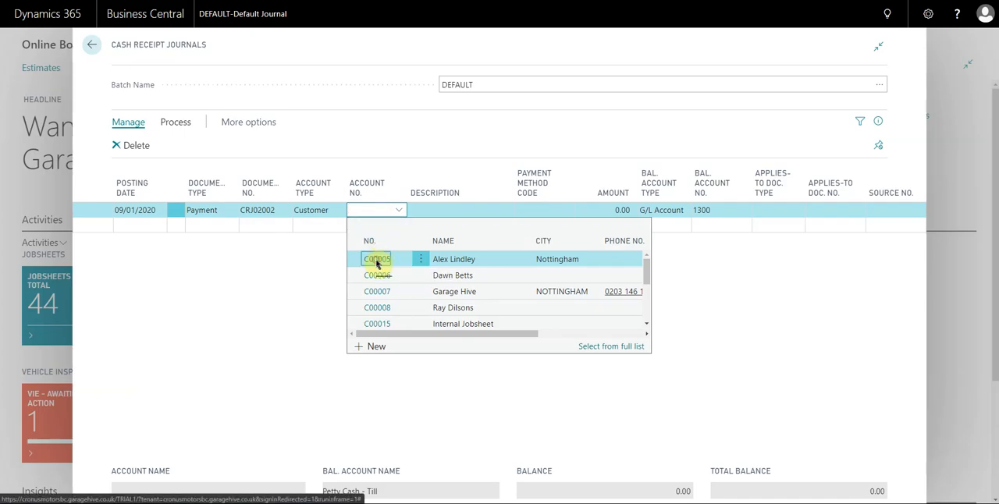
{"action": "left_click", "coordinate": [377, 258]}
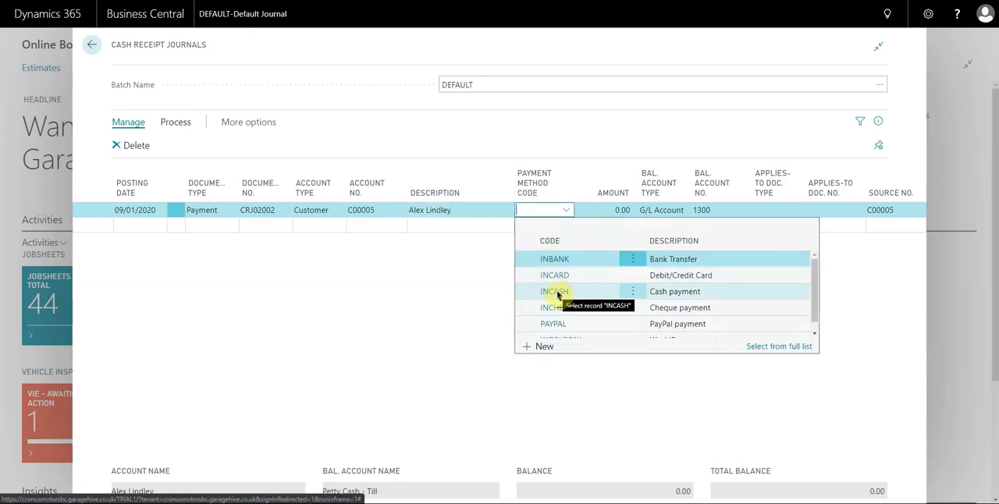
{"action": "left_click", "coordinate": [554, 291]}
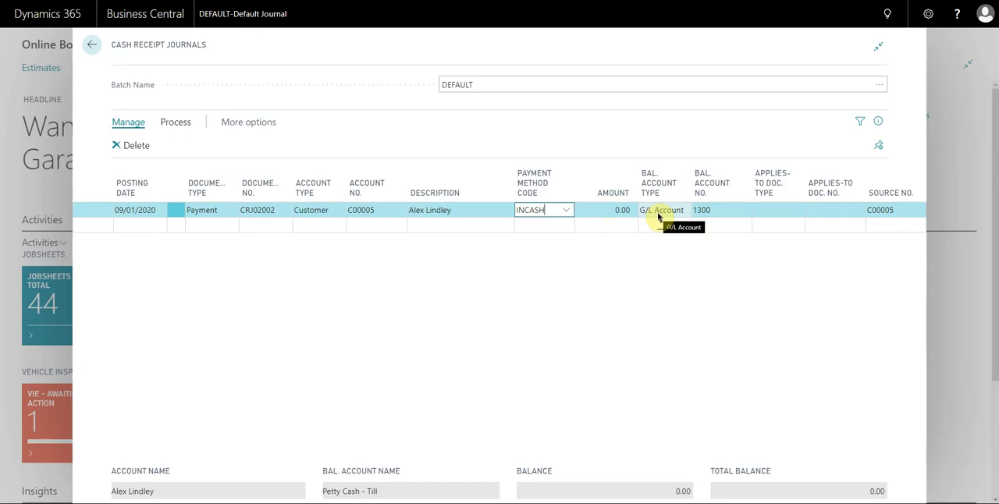
- Choose G/L account 1300 Petty Cash - Till as the balancing account
{"action": "left_click", "coordinate": [710, 210]}
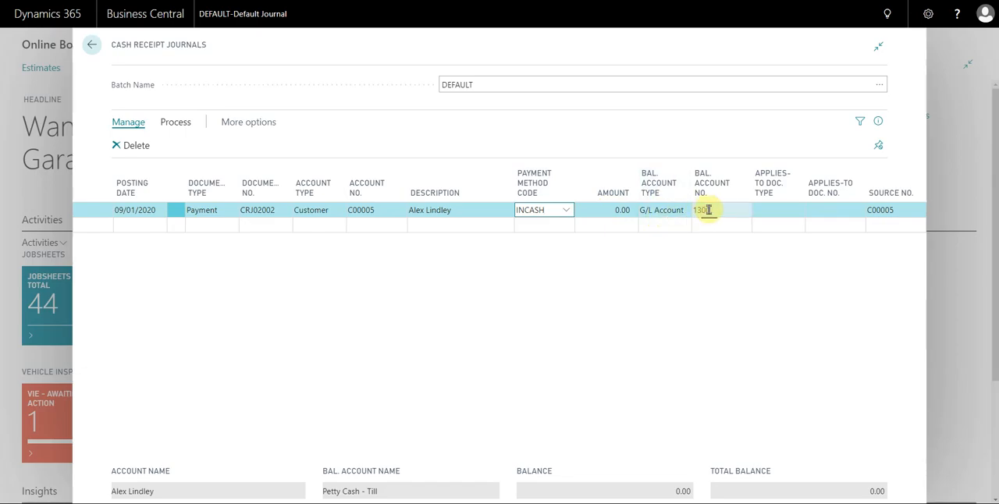
{"action": "left_click", "coordinate": [718, 209]}
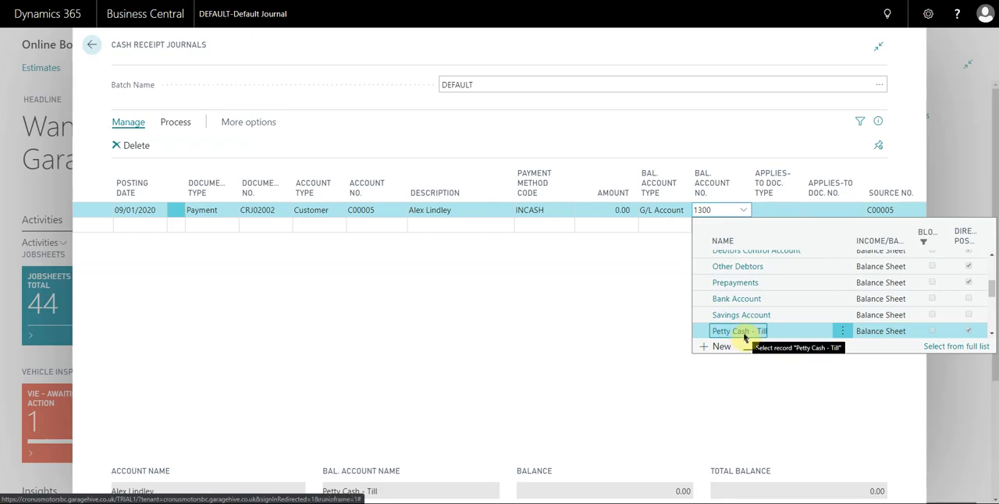
{"action": "mouse_move", "coordinate": [740, 336]}
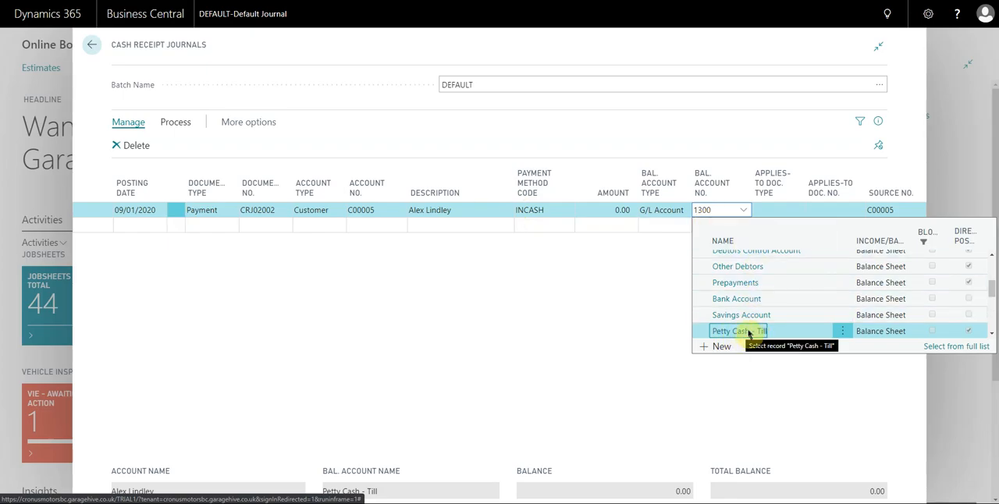
{"action": "left_click", "coordinate": [737, 331]}
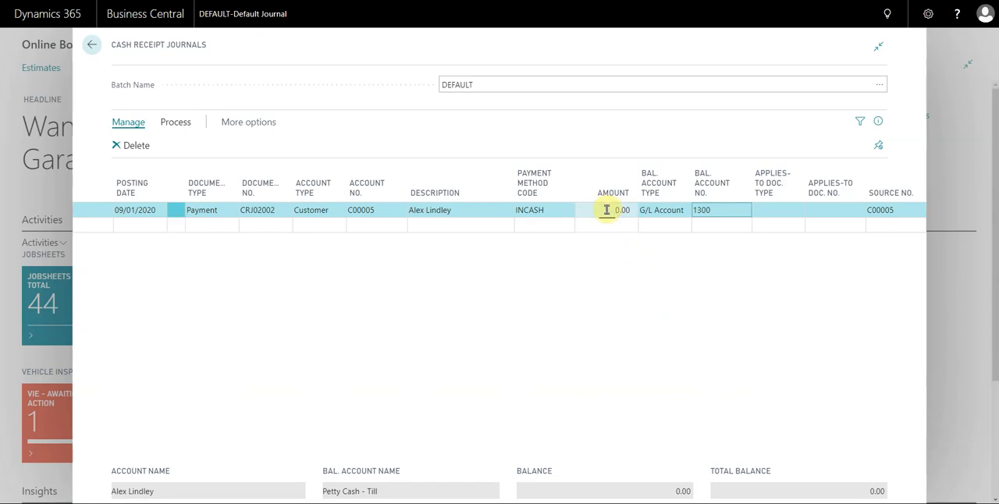
- Enter -500 in the line's Amount field
{"action": "left_click", "coordinate": [622, 209]}
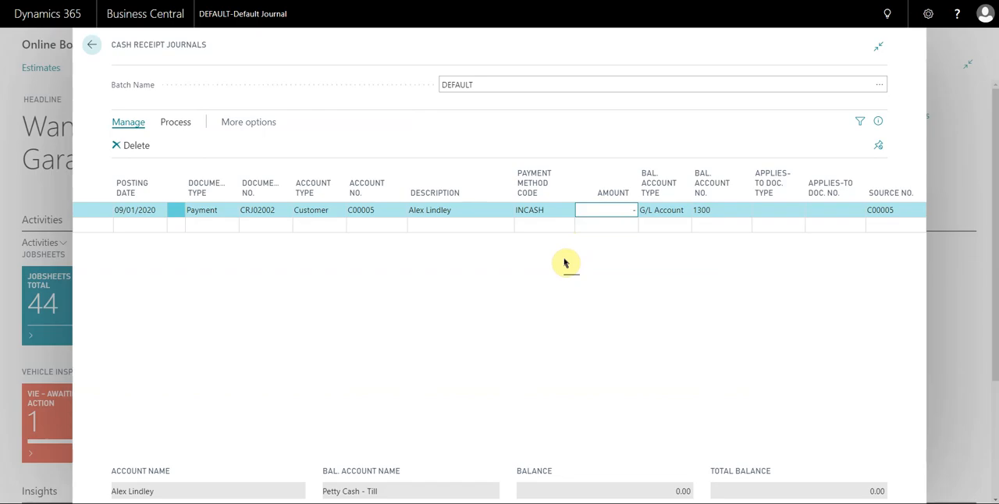
{"action": "type", "text": "-500"}
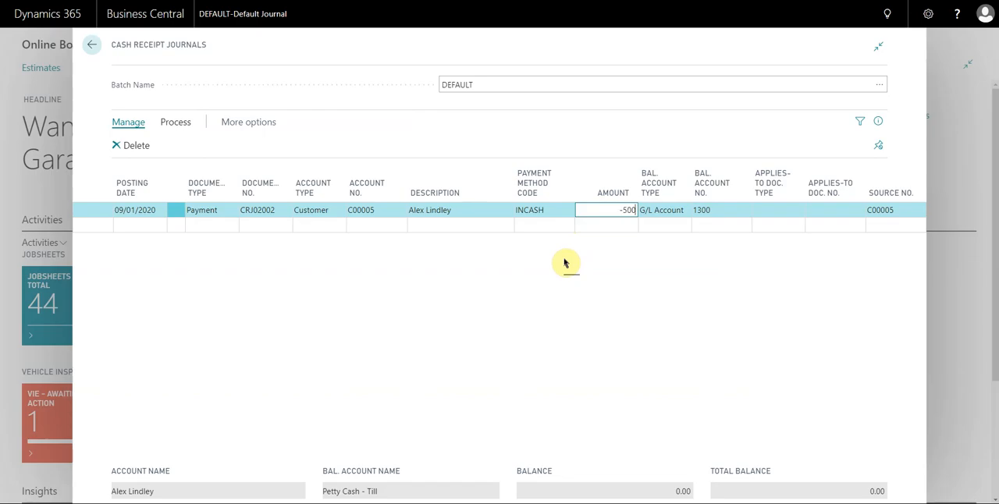
{"action": "left_click", "coordinate": [616, 210]}
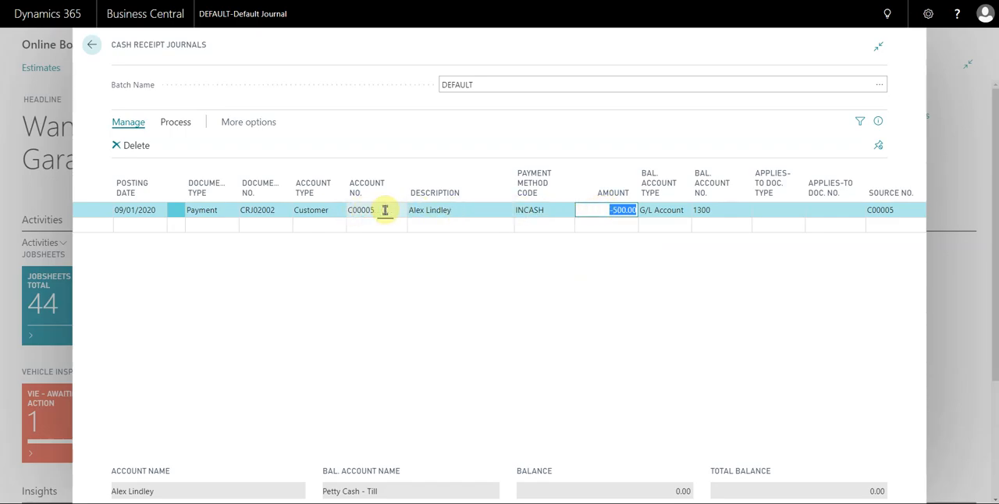
{"action": "mouse_move", "coordinate": [733, 210]}
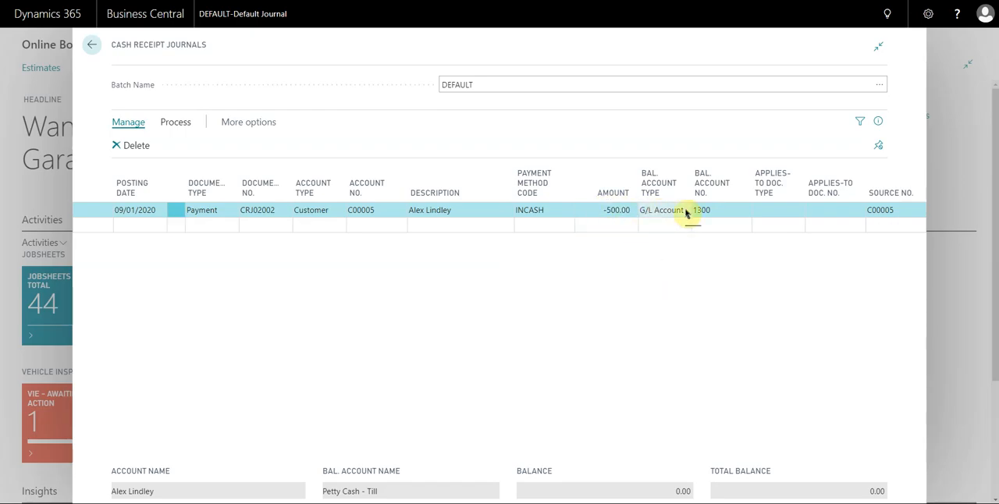
- Look up C00005's open entries and select invoice SJ000077 as the applies-to document
{"action": "left_click", "coordinate": [830, 209]}
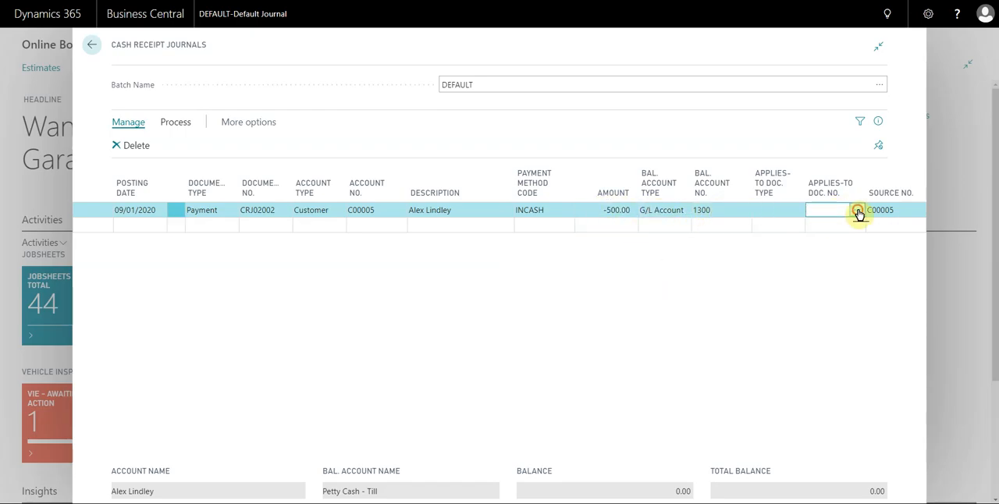
{"action": "left_click", "coordinate": [856, 209]}
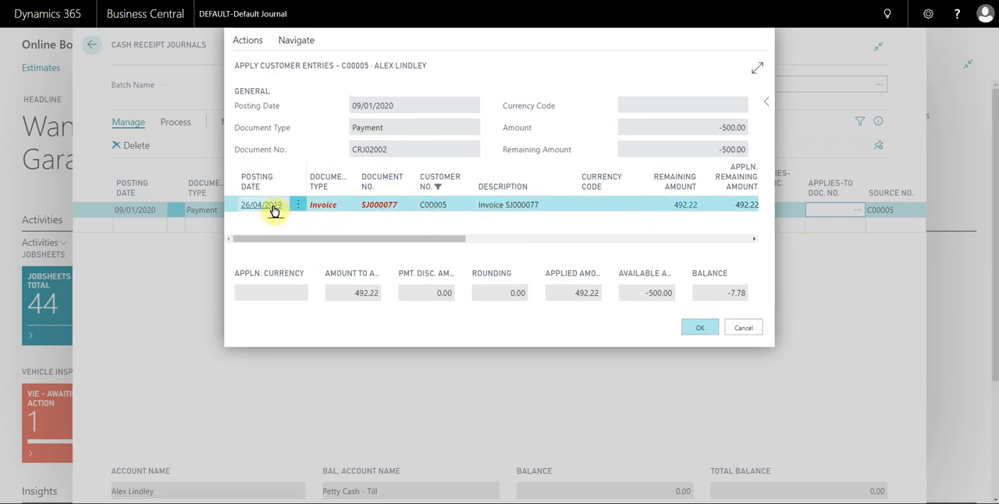
{"action": "mouse_move", "coordinate": [277, 208]}
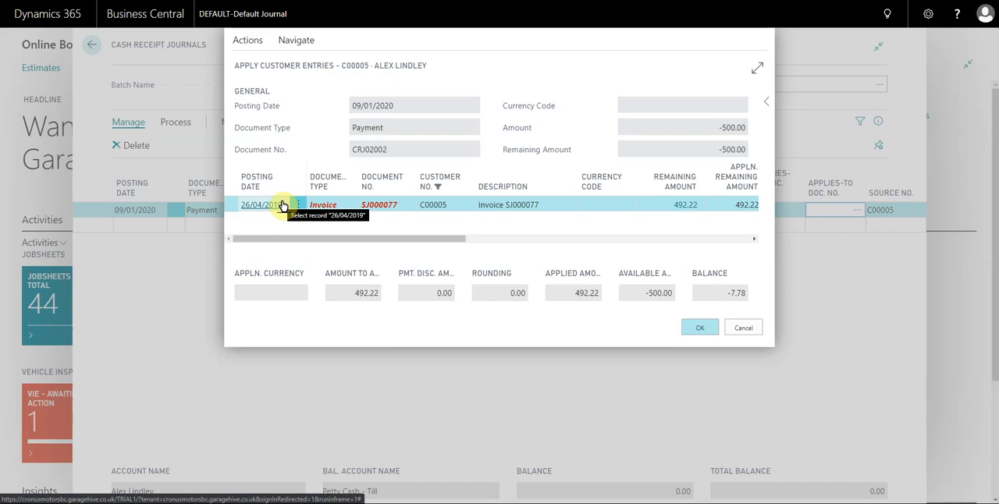
{"action": "left_click", "coordinate": [700, 326]}
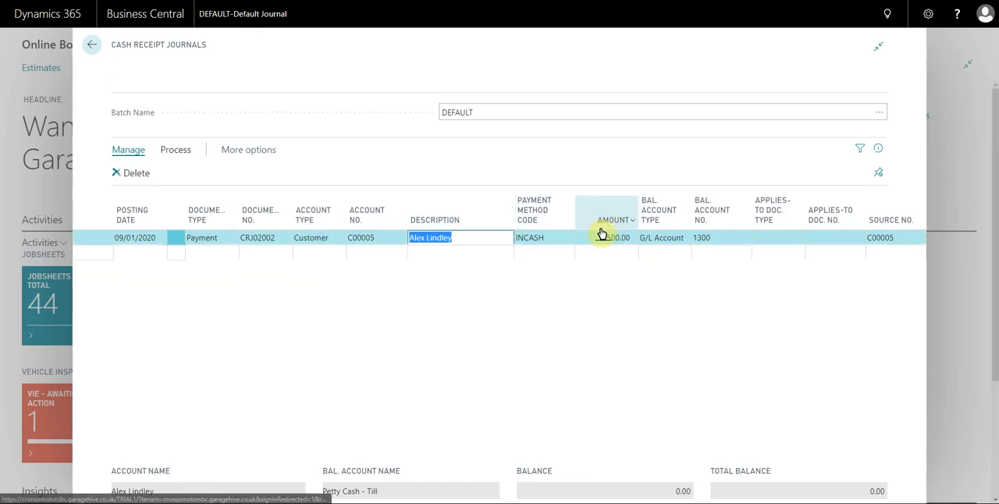
{"action": "left_click", "coordinate": [175, 149]}
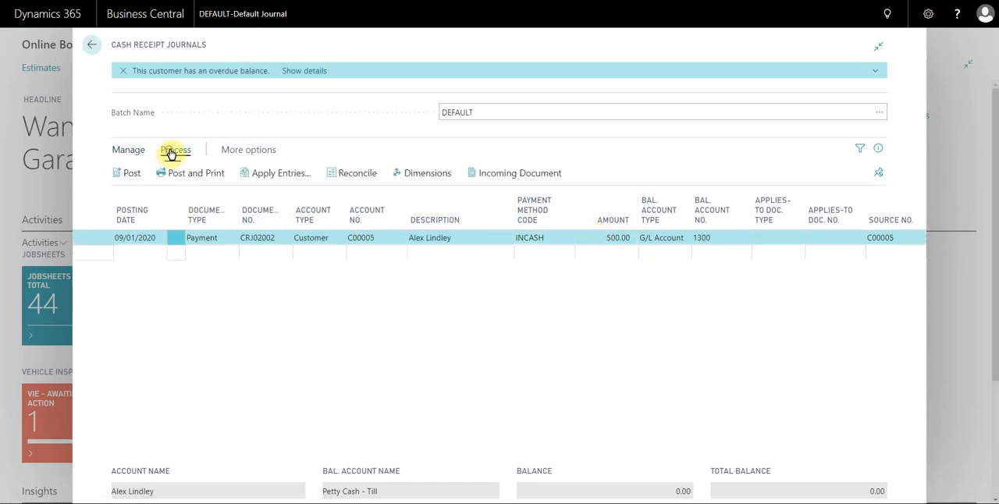
{"action": "left_click", "coordinate": [127, 172]}
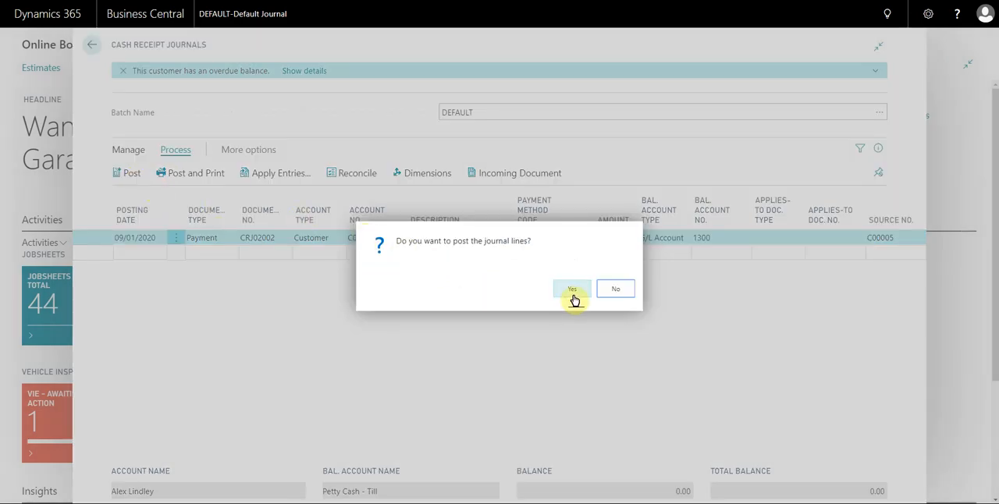
{"action": "left_click", "coordinate": [572, 289]}
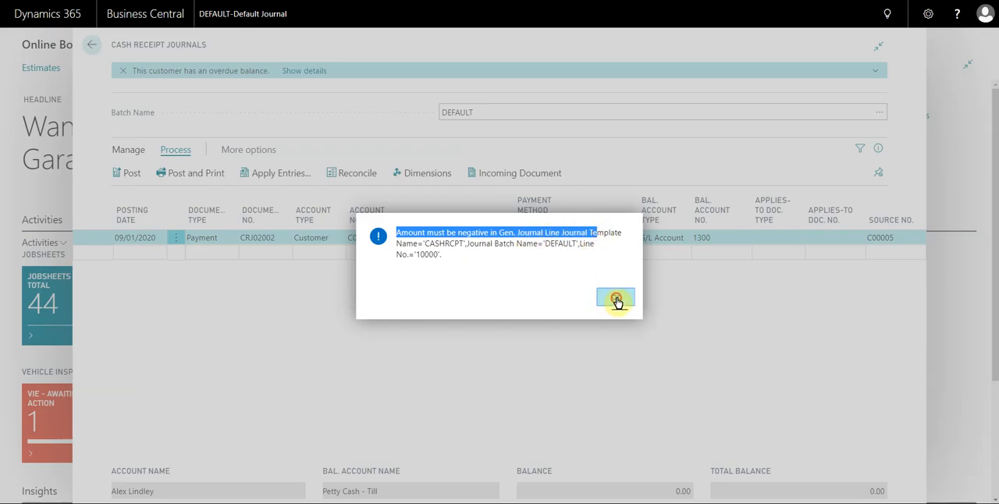
{"action": "left_click", "coordinate": [616, 299]}
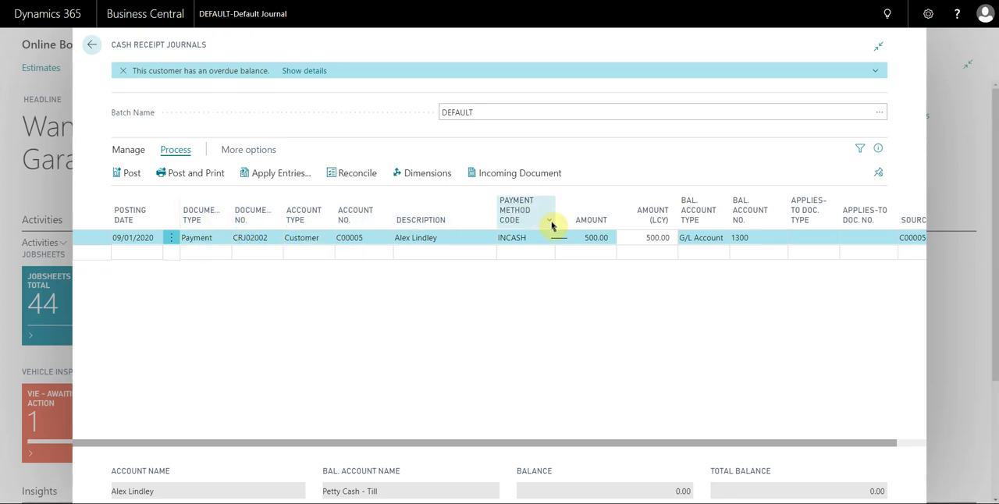
- Correct the amount to -500.00 while keeping Document Type as Payment
{"action": "left_click", "coordinate": [600, 237]}
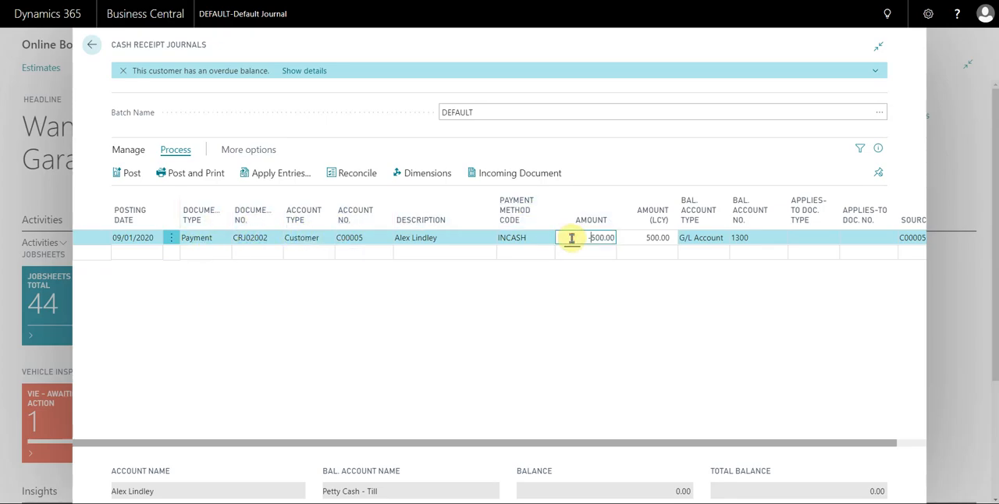
{"action": "left_click", "coordinate": [225, 238]}
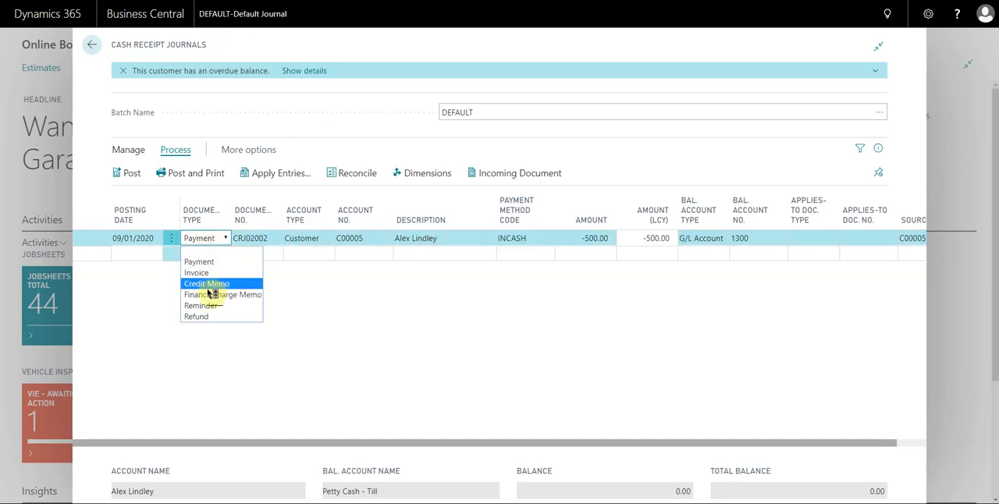
{"action": "mouse_move", "coordinate": [197, 316]}
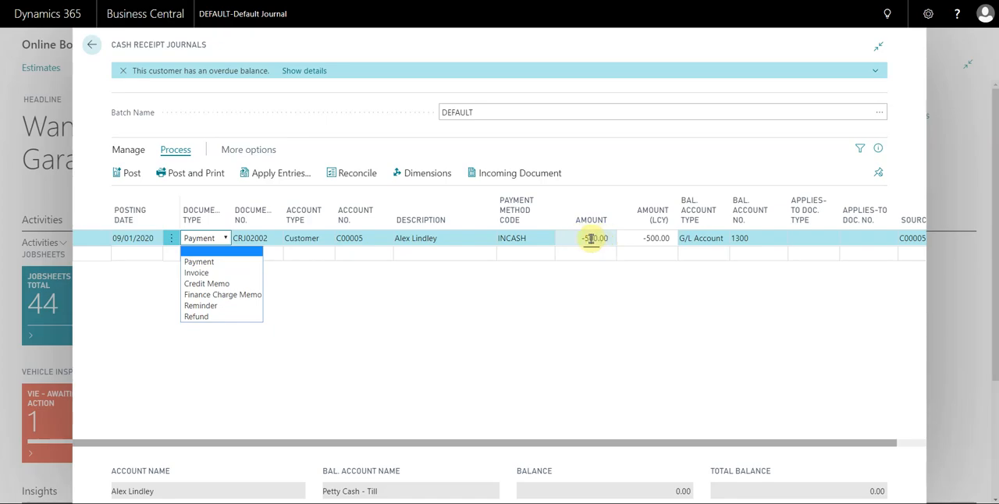
{"action": "left_click", "coordinate": [198, 262]}
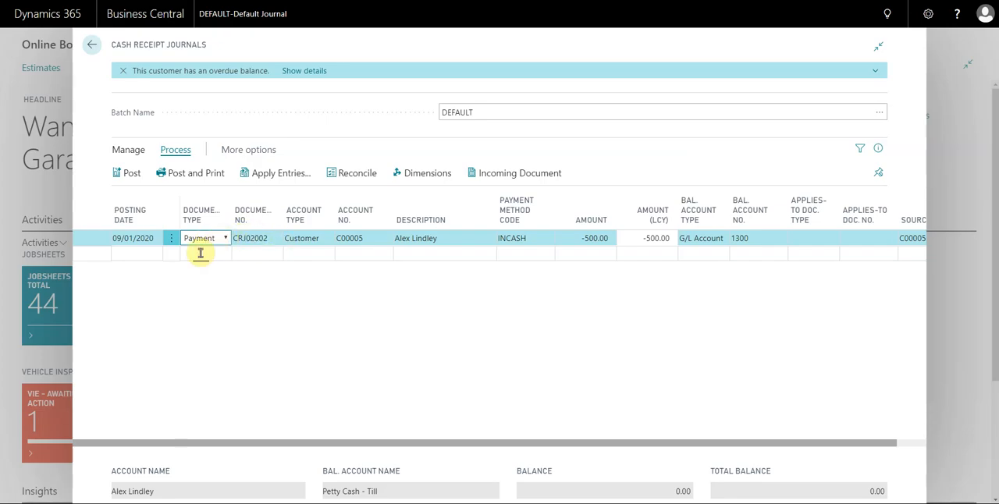
{"action": "left_click", "coordinate": [199, 238]}
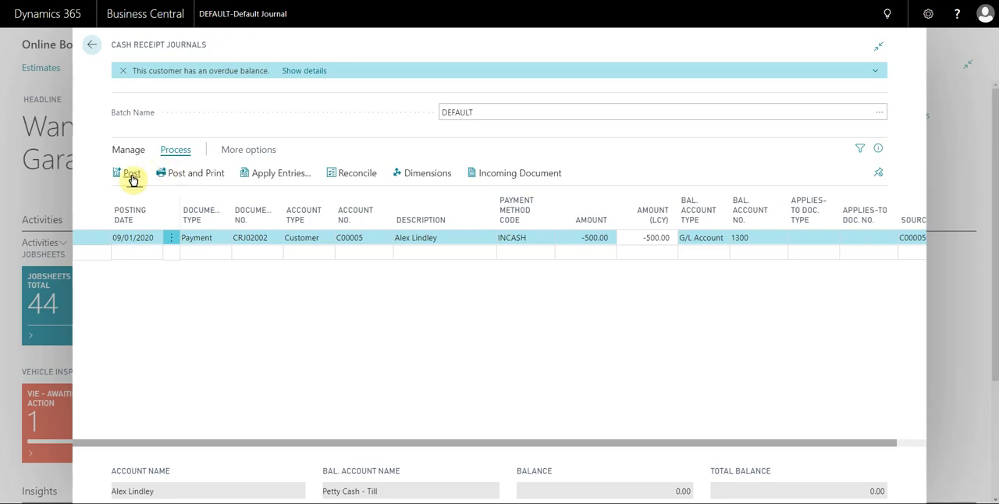
- Post the journal line, confirm and acknowledge the prompts, then close the journal
{"action": "left_click", "coordinate": [131, 172]}
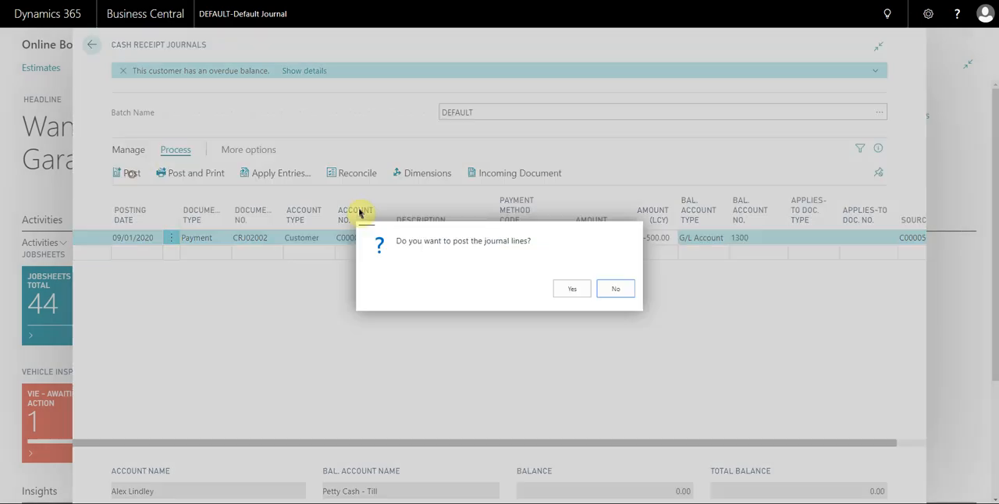
{"action": "left_click", "coordinate": [572, 289]}
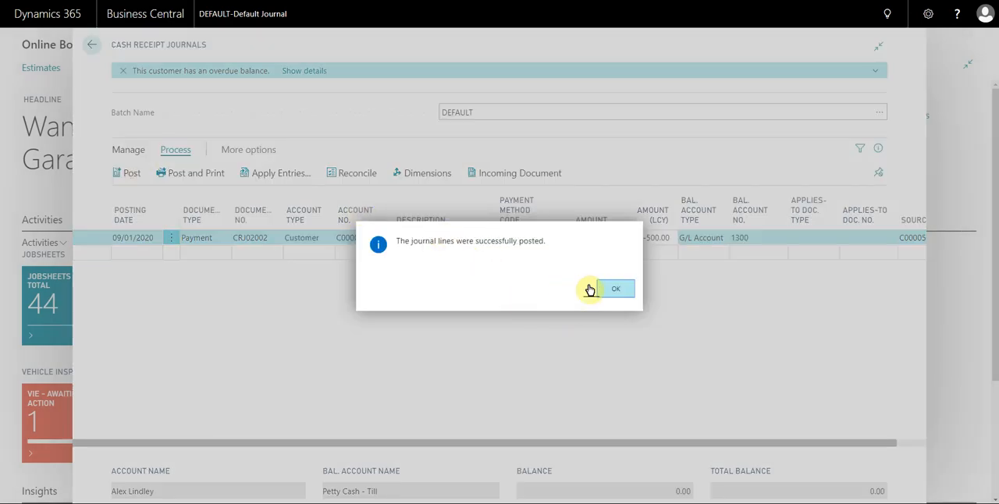
{"action": "left_click", "coordinate": [615, 289]}
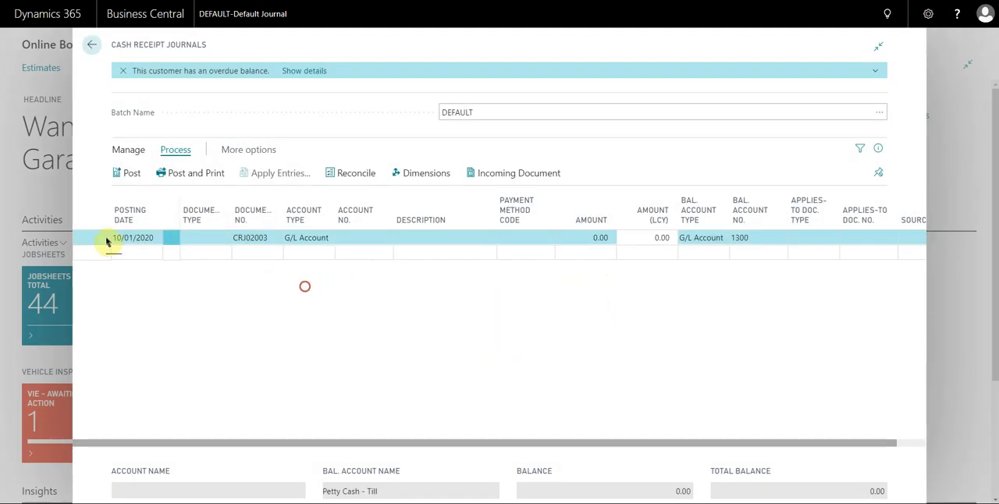
{"action": "left_click", "coordinate": [91, 44]}
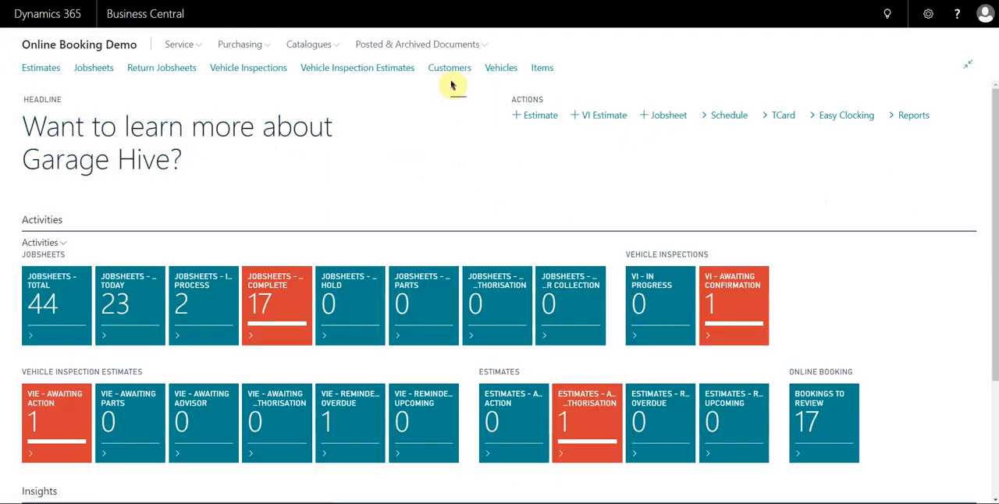
- From Customers, drill into C00005's Payments (LCY) and select the 09/01/2020 -500.00 entry
{"action": "left_click", "coordinate": [449, 67]}
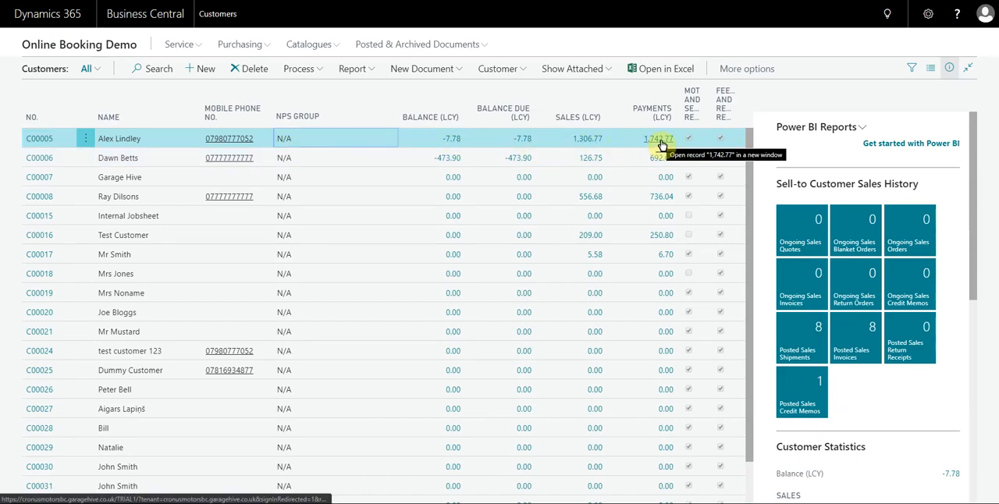
{"action": "left_click", "coordinate": [659, 138]}
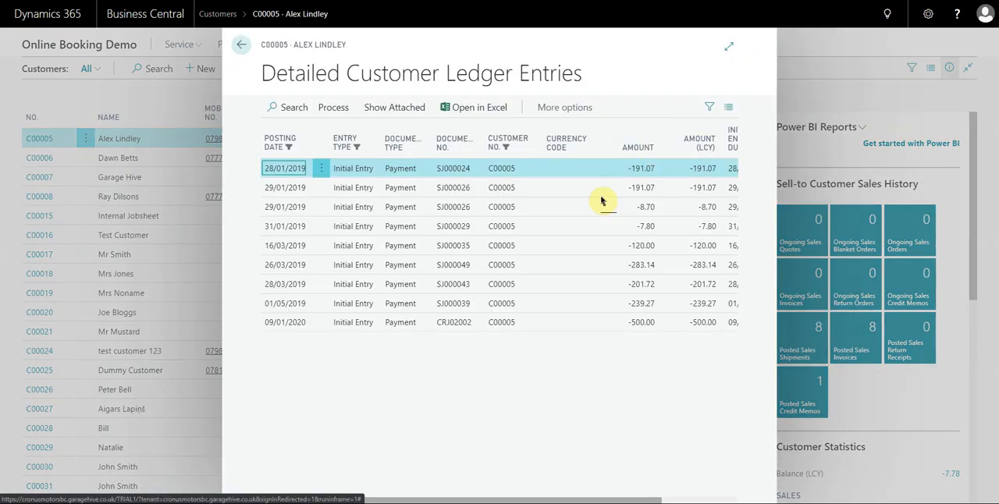
{"action": "left_click", "coordinate": [570, 321]}
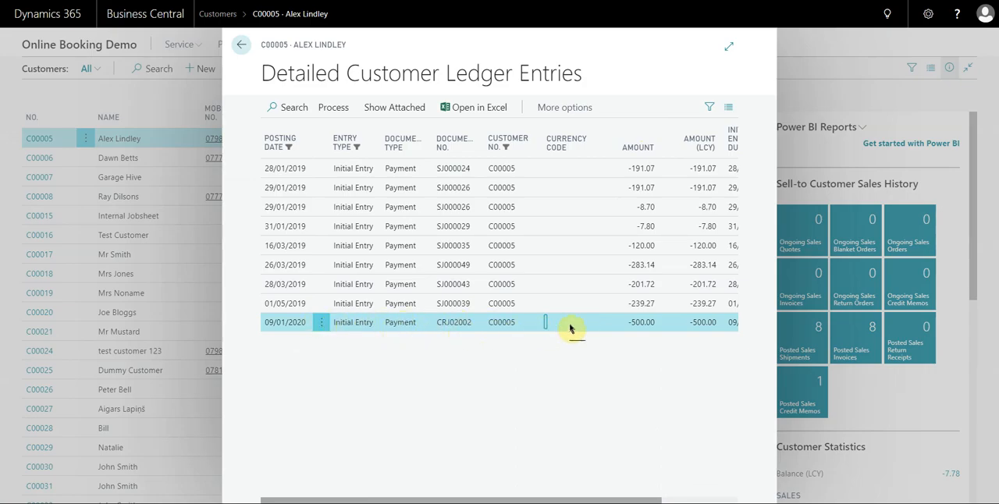
{"action": "left_click", "coordinate": [240, 45]}
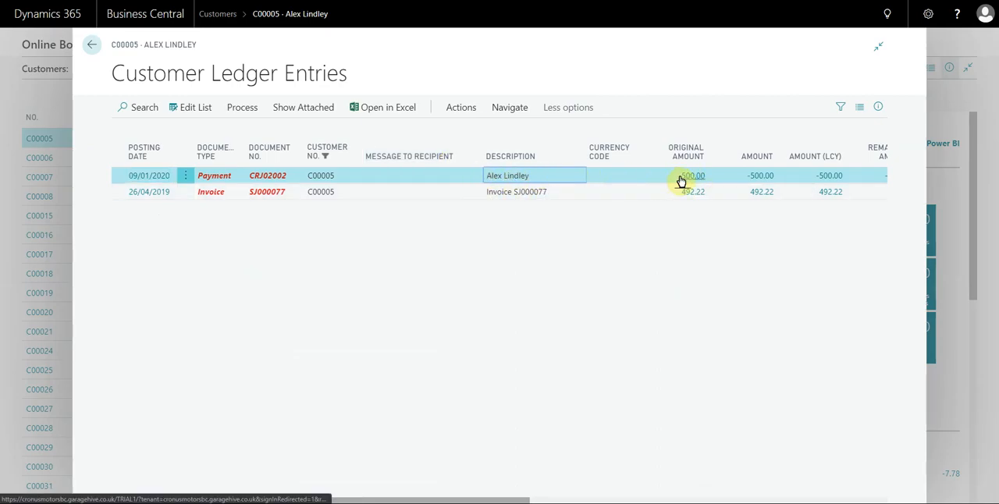
{"action": "mouse_move", "coordinate": [829, 176]}
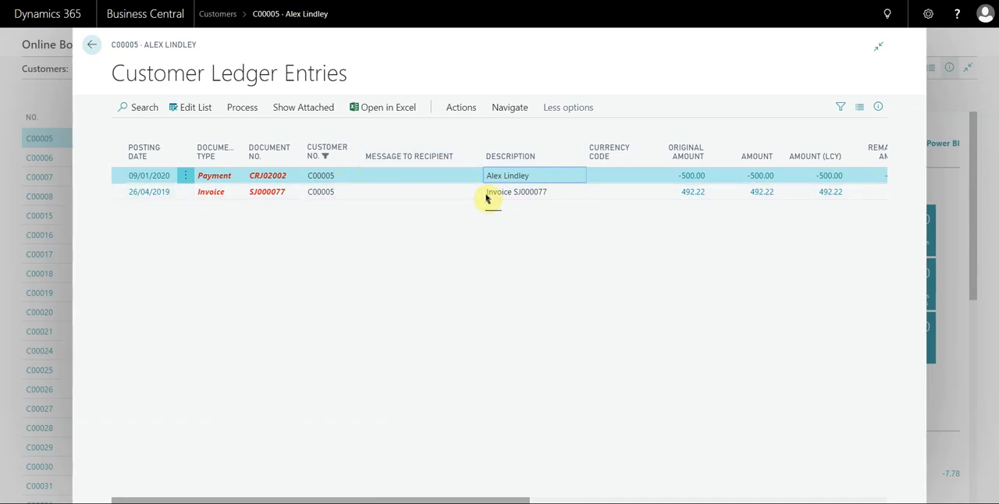
- Review C00005's ledger entries showing the -500.00 payment, then go back to Customers
{"action": "left_click", "coordinate": [91, 45]}
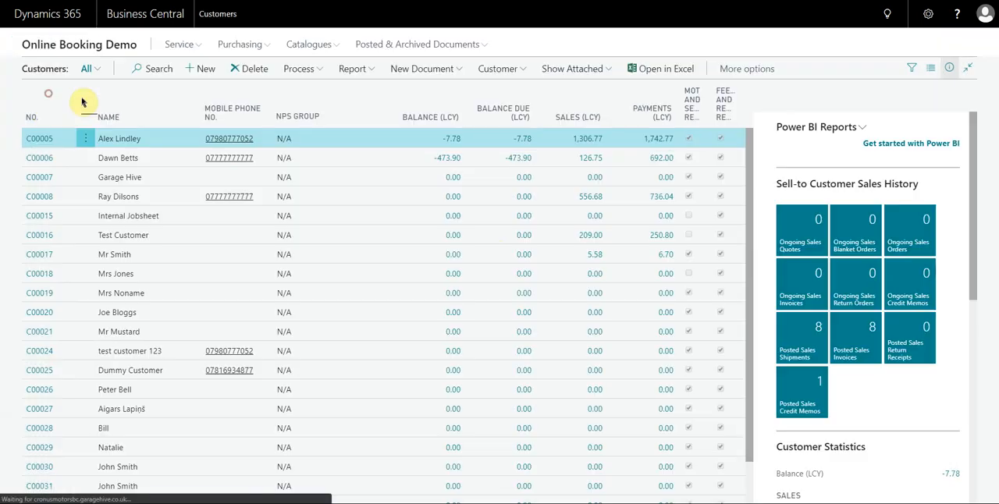